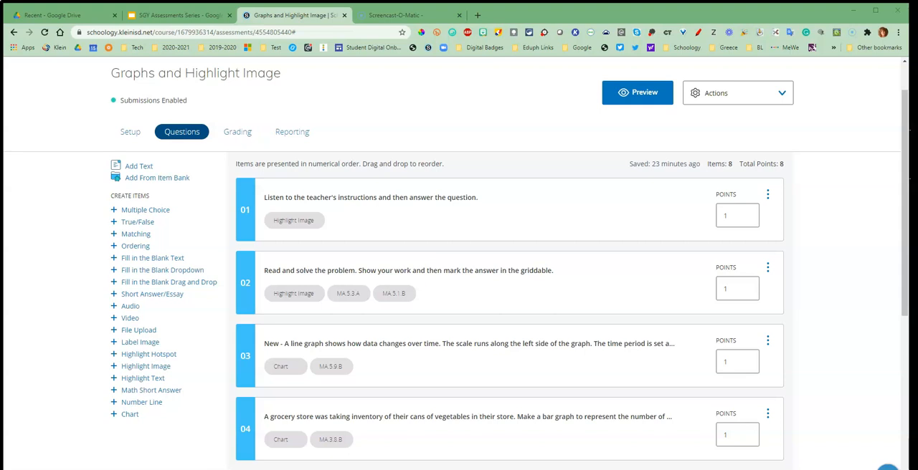
{"action": "mouse_move", "coordinate": [420, 367]}
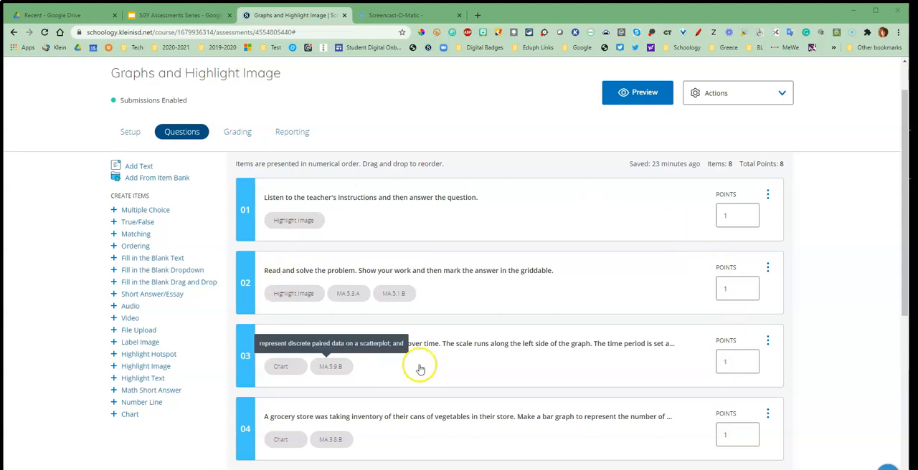
{"action": "mouse_move", "coordinate": [507, 299]}
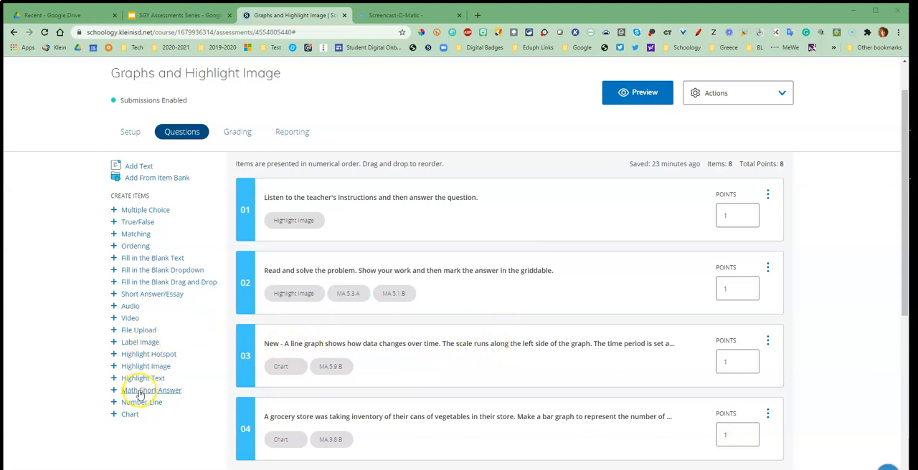
- Add a new Math Short Answer question (question 9) to the assessment
{"action": "left_click", "coordinate": [152, 390]}
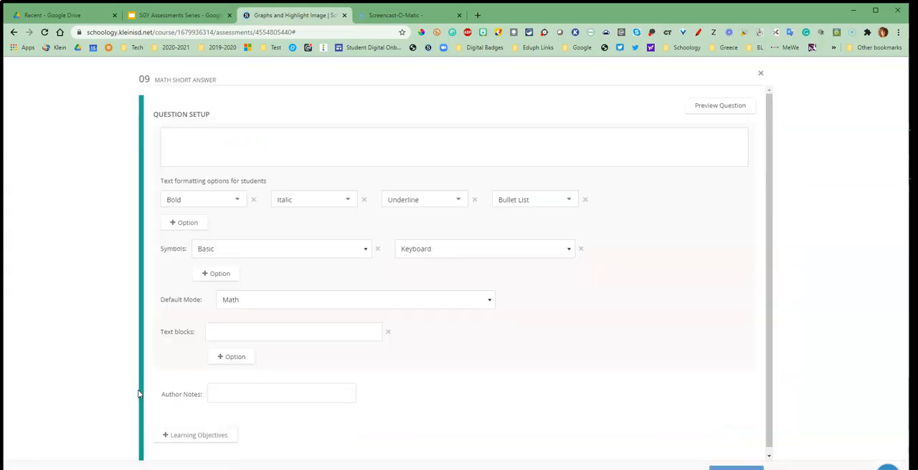
{"action": "mouse_move", "coordinate": [315, 132]}
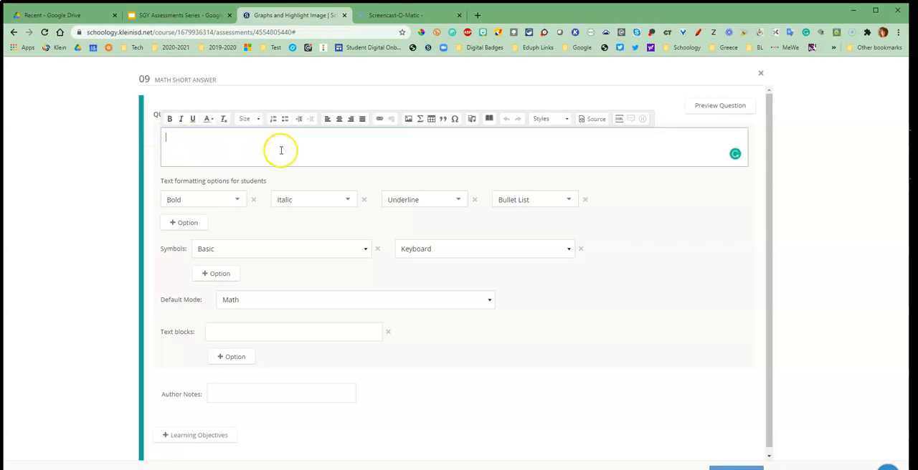
{"action": "mouse_move", "coordinate": [420, 119]}
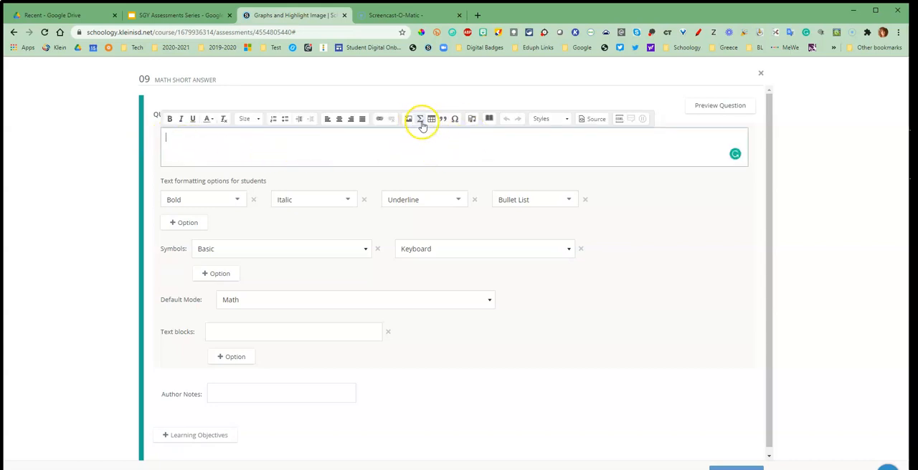
{"action": "mouse_move", "coordinate": [420, 118]}
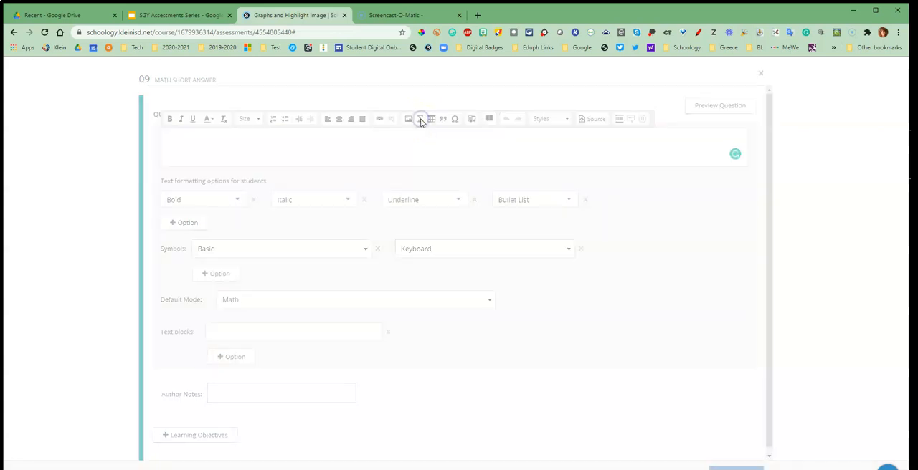
- Start the Edit Math formula editor for the question text
{"action": "left_click", "coordinate": [420, 119]}
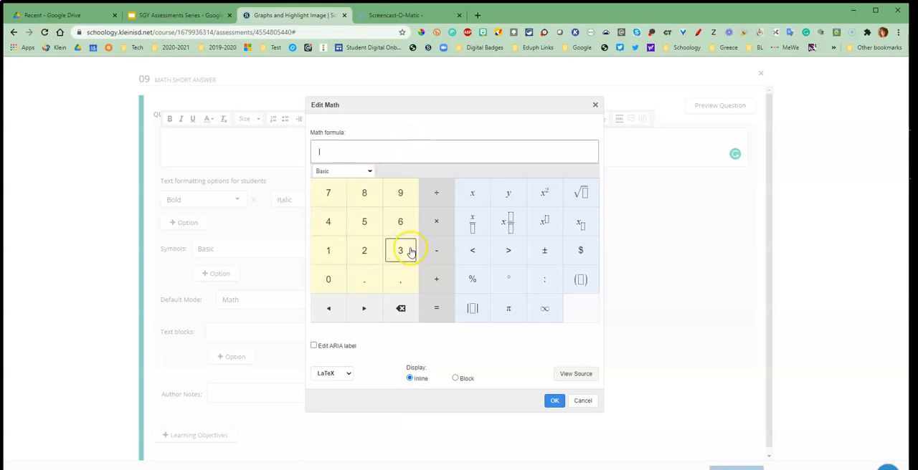
{"action": "mouse_move", "coordinate": [364, 221]}
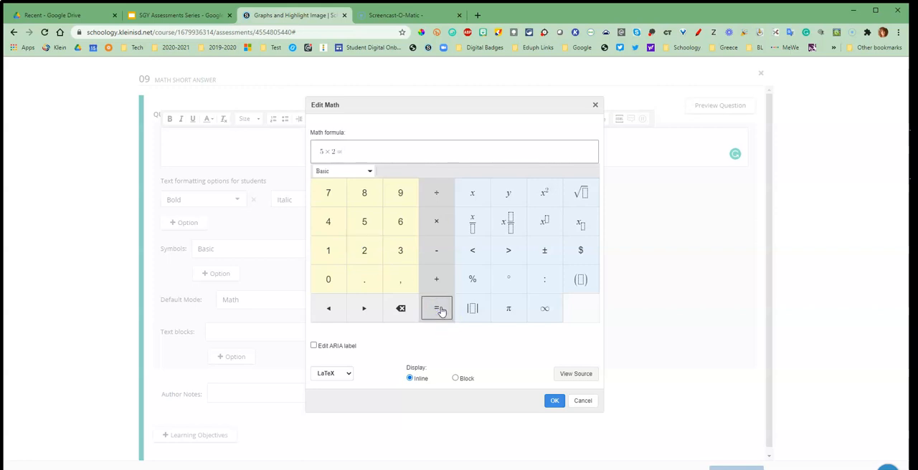
{"action": "mouse_move", "coordinate": [554, 400]}
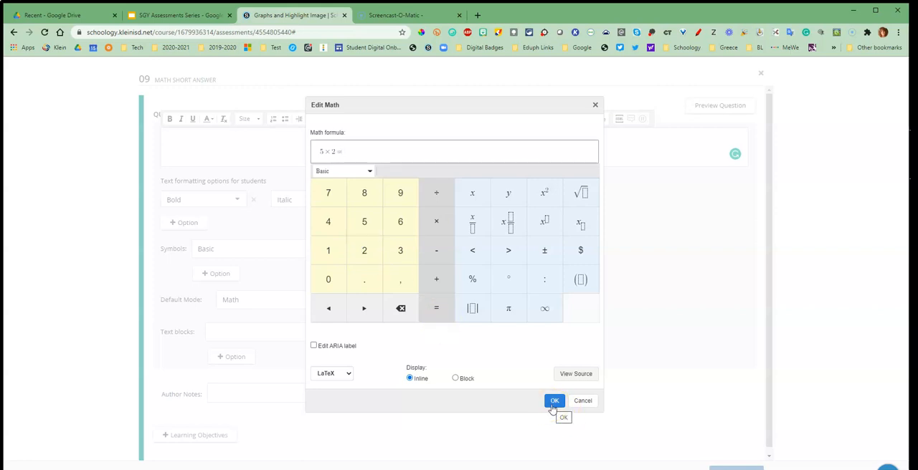
- Insert the formula 5 × 2 = into the question text and resume editing after it
{"action": "left_click", "coordinate": [554, 401]}
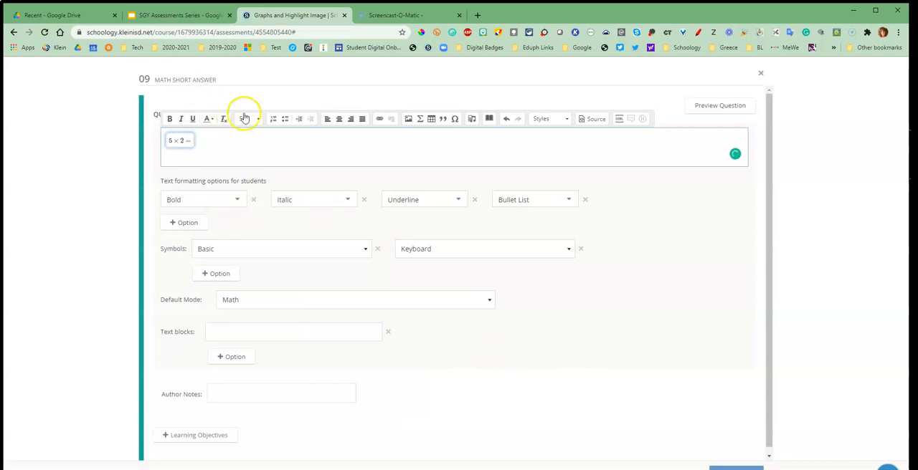
{"action": "left_click", "coordinate": [243, 118]}
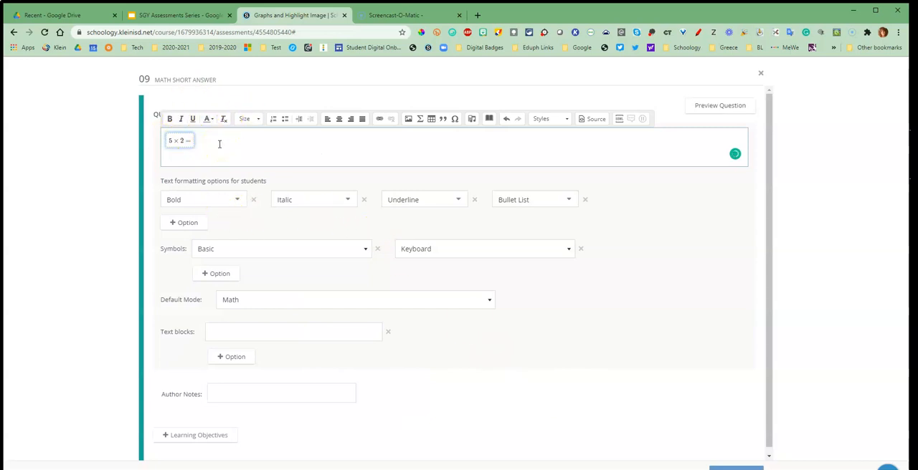
{"action": "mouse_move", "coordinate": [196, 182]}
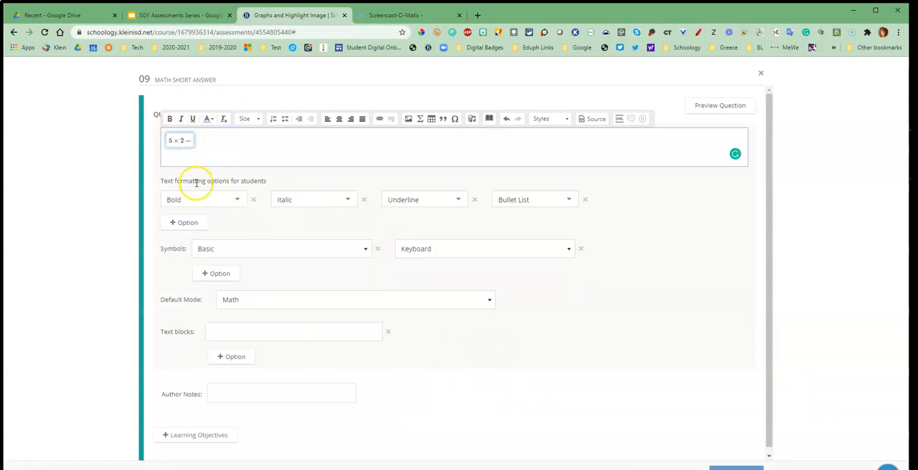
{"action": "mouse_move", "coordinate": [241, 195]}
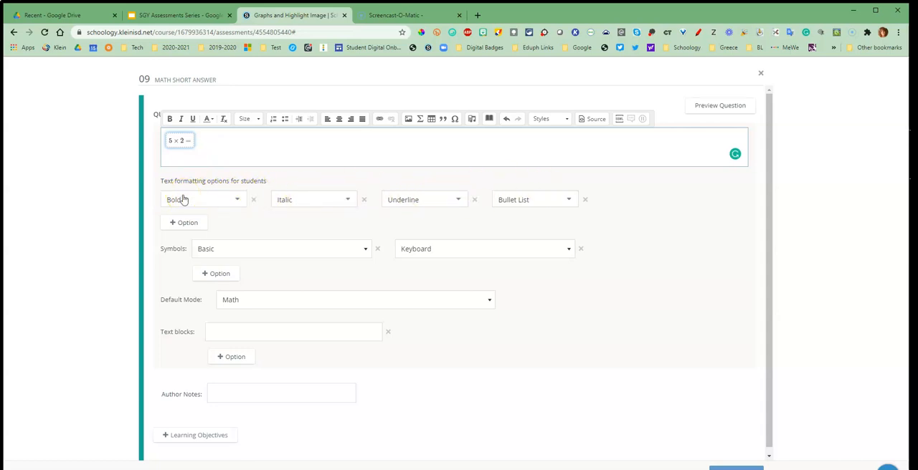
{"action": "mouse_move", "coordinate": [255, 200]}
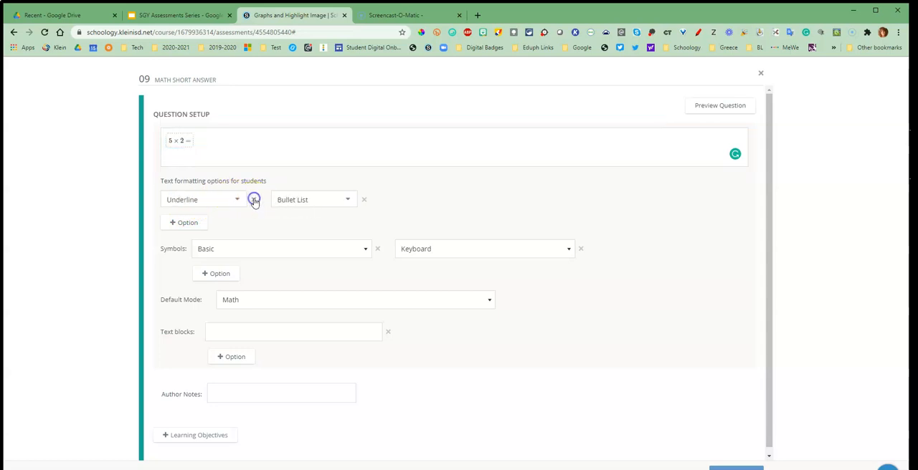
- Add a Superscript formatting option and change the first option to Subscript
{"action": "left_click", "coordinate": [184, 222]}
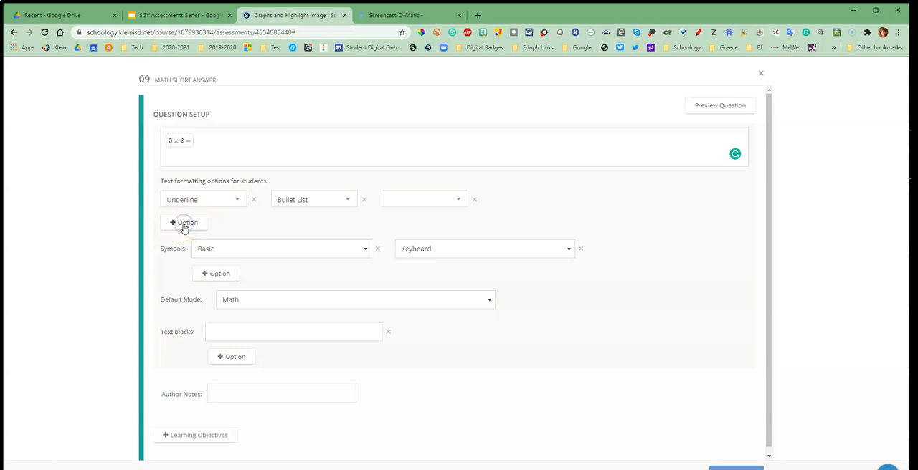
{"action": "left_click", "coordinate": [423, 199]}
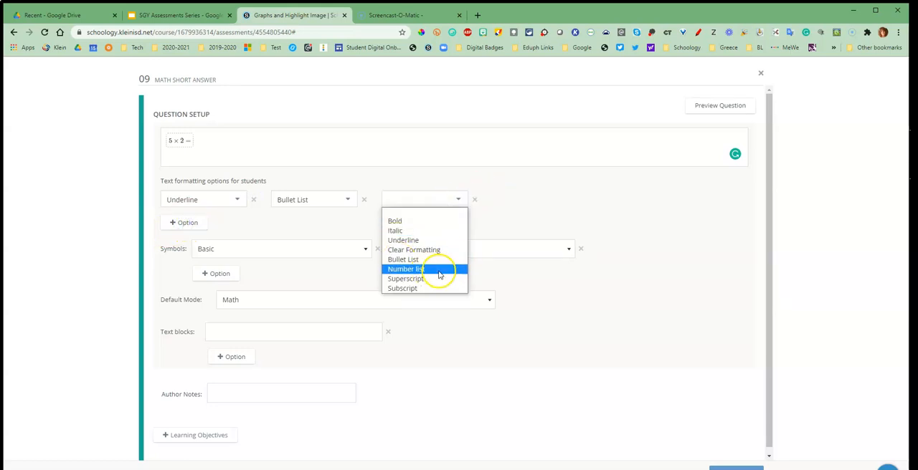
{"action": "mouse_move", "coordinate": [405, 278]}
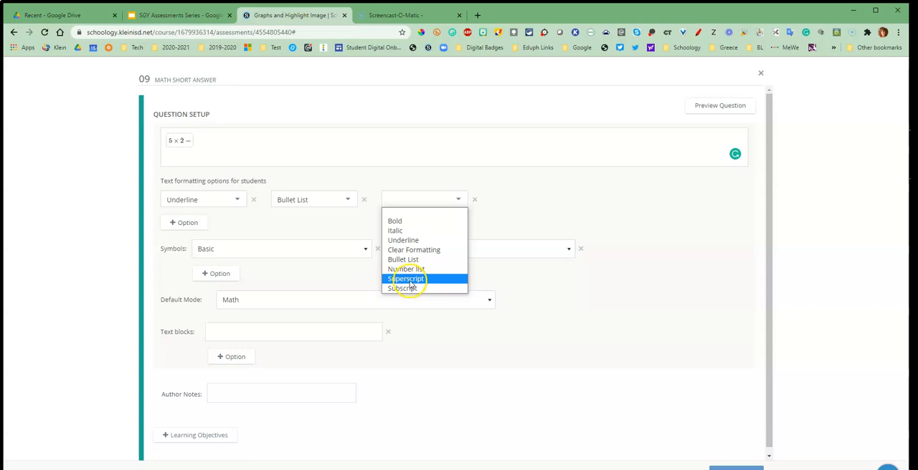
{"action": "left_click", "coordinate": [406, 278]}
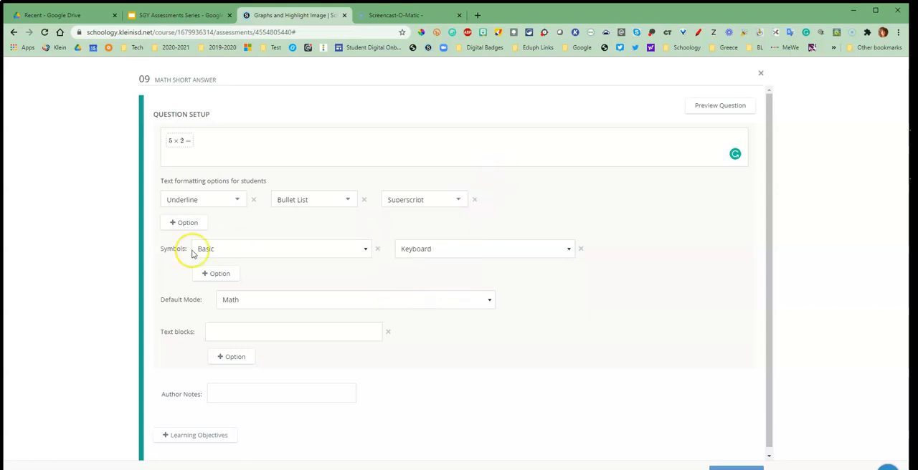
{"action": "left_click", "coordinate": [237, 199]}
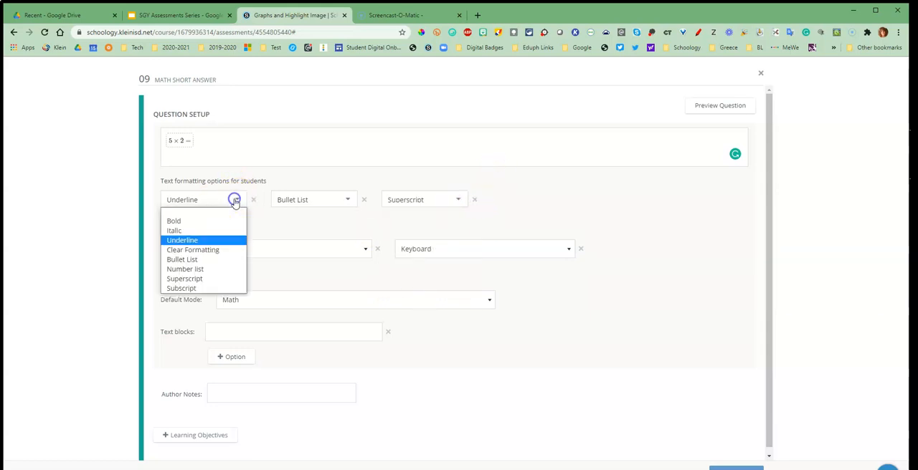
{"action": "left_click", "coordinate": [181, 289]}
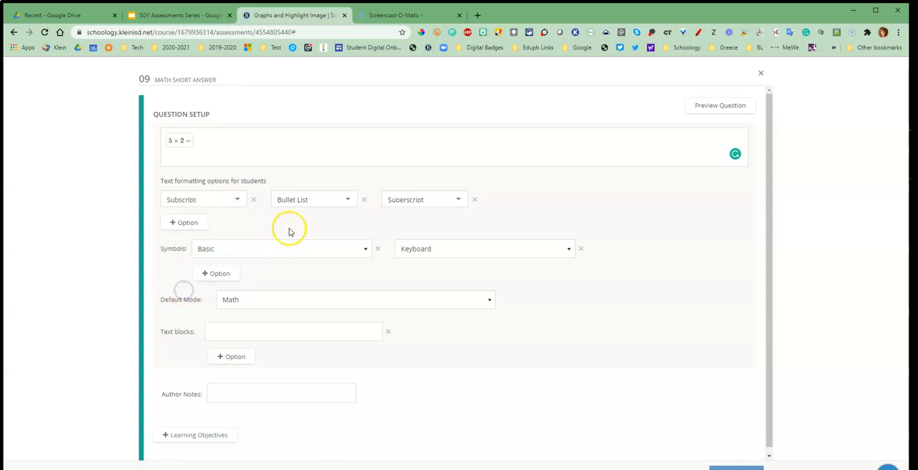
{"action": "mouse_move", "coordinate": [470, 180]}
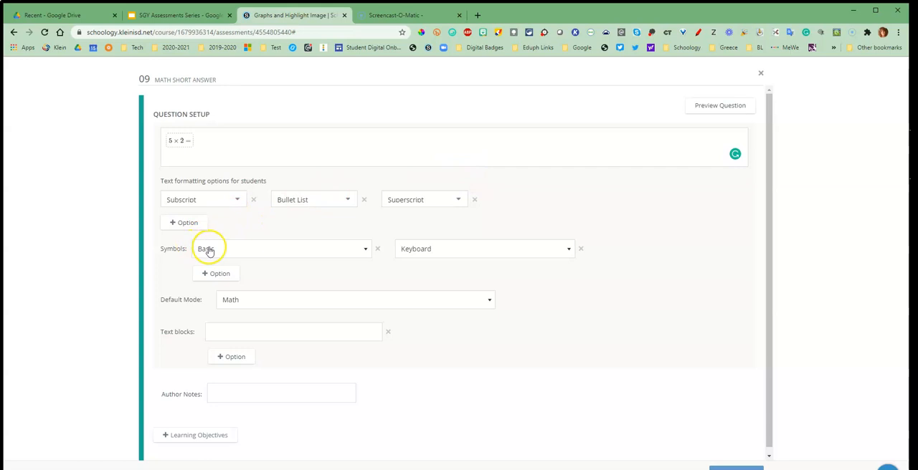
{"action": "mouse_move", "coordinate": [232, 249]}
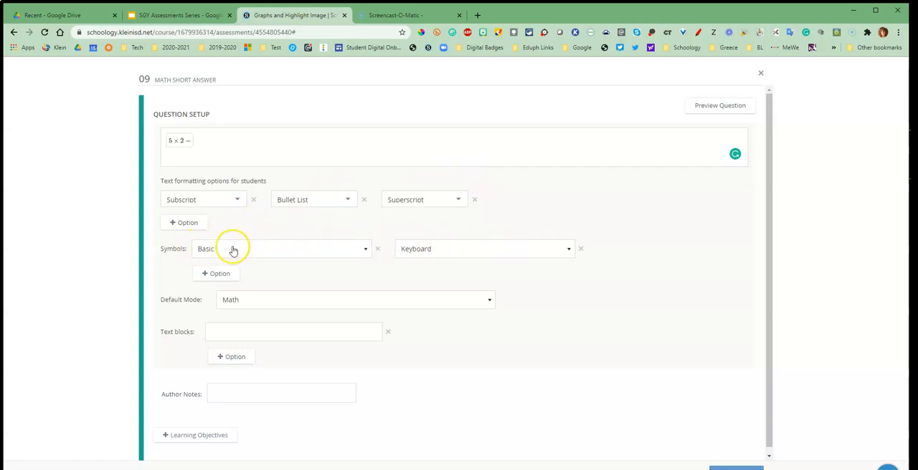
{"action": "mouse_move", "coordinate": [232, 249]}
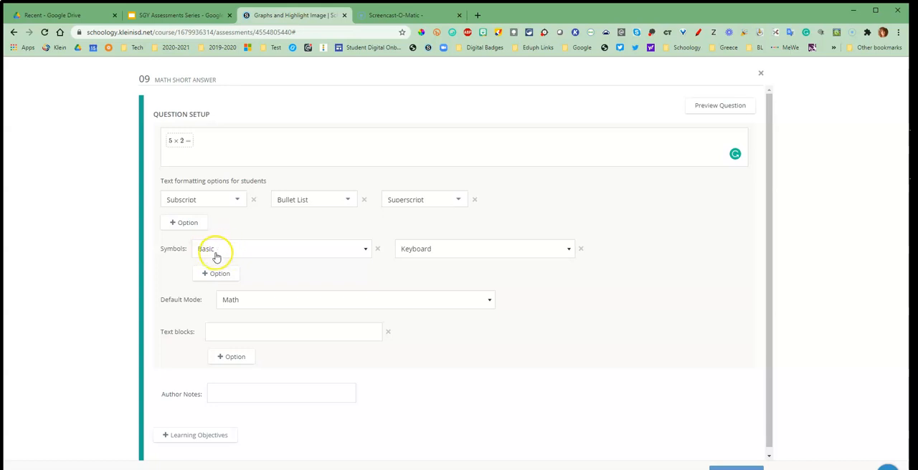
{"action": "mouse_move", "coordinate": [437, 251]}
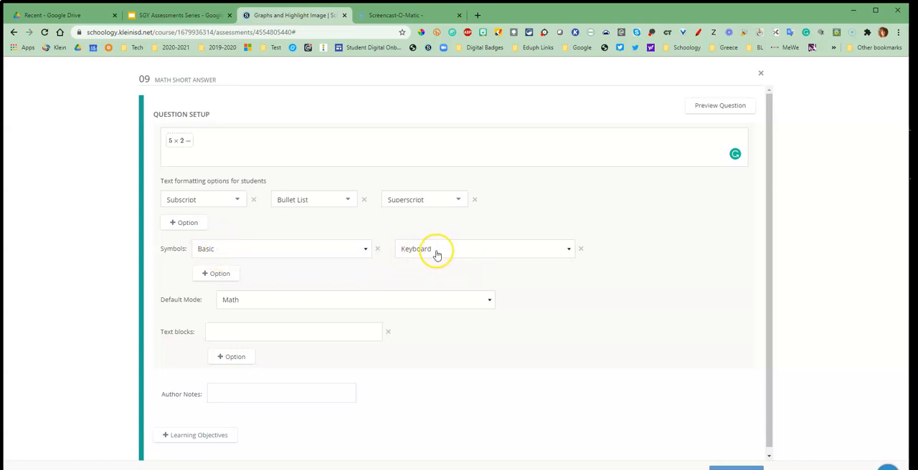
{"action": "mouse_move", "coordinate": [203, 278]}
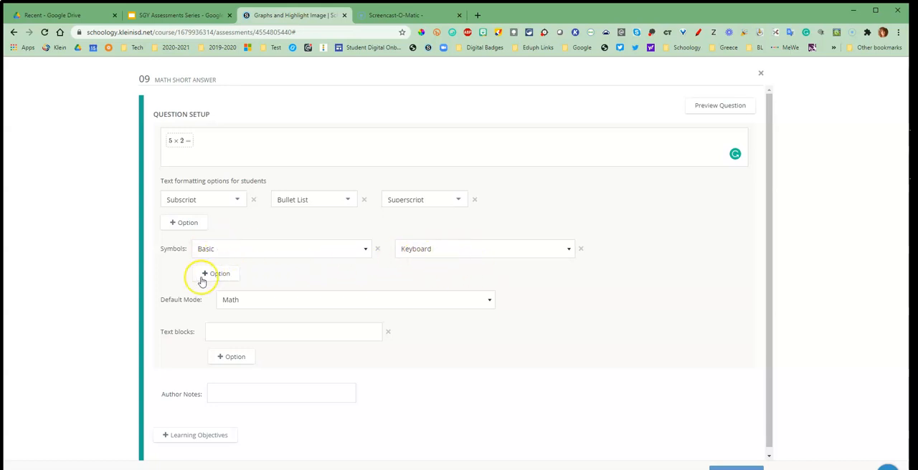
- Add Algebra as a third student symbol set alongside Basic and Keyboard
{"action": "left_click", "coordinate": [215, 274]}
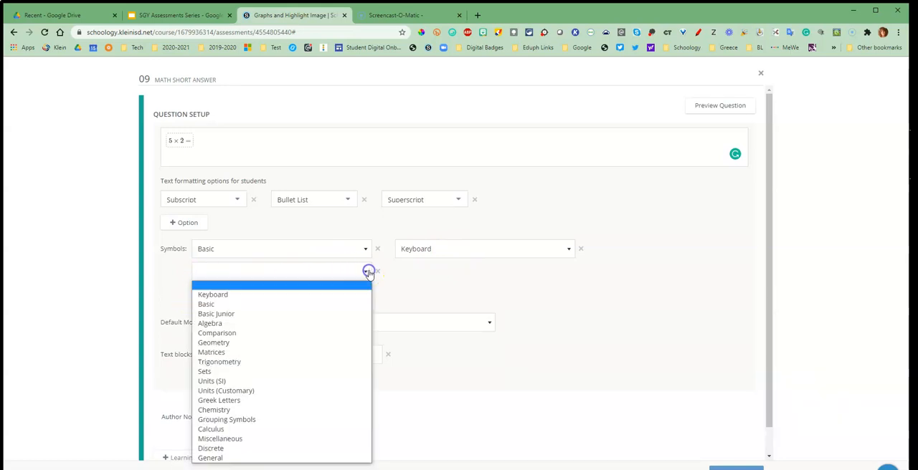
{"action": "mouse_move", "coordinate": [210, 324]}
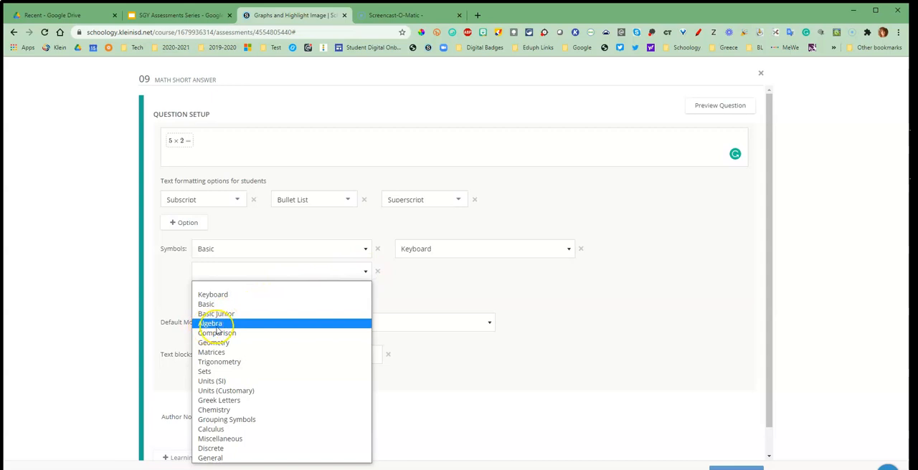
{"action": "left_click", "coordinate": [209, 324]}
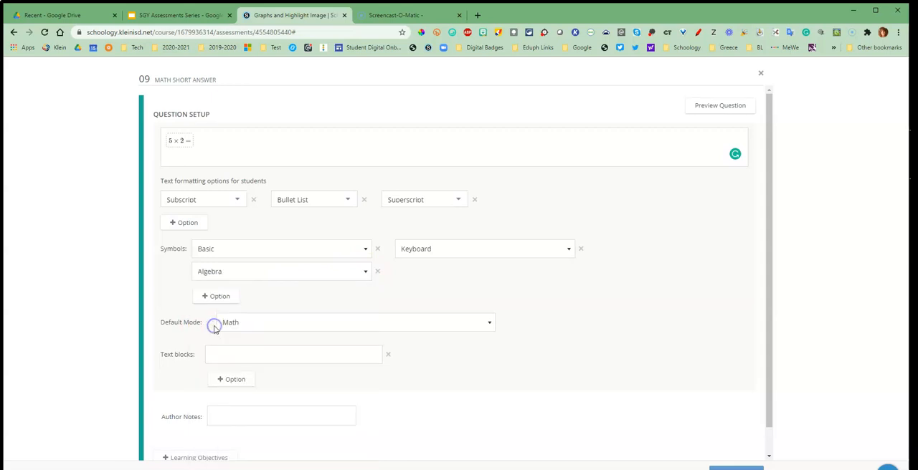
{"action": "mouse_move", "coordinate": [453, 272]}
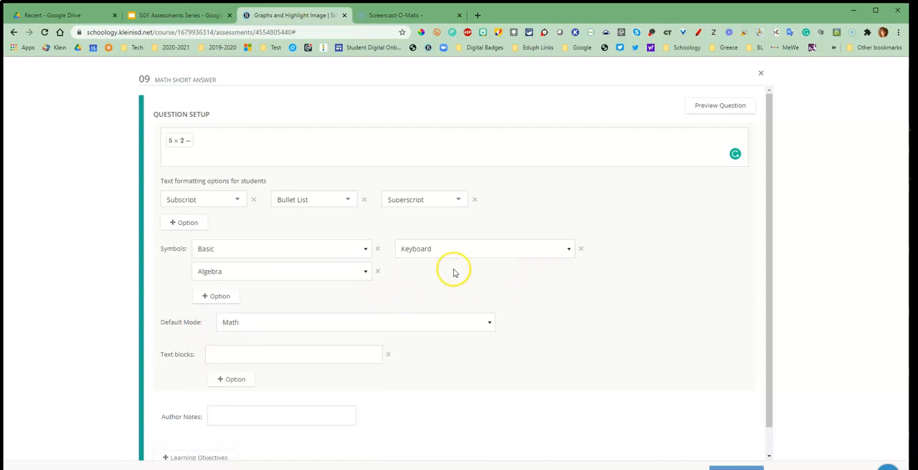
{"action": "mouse_move", "coordinate": [565, 277]}
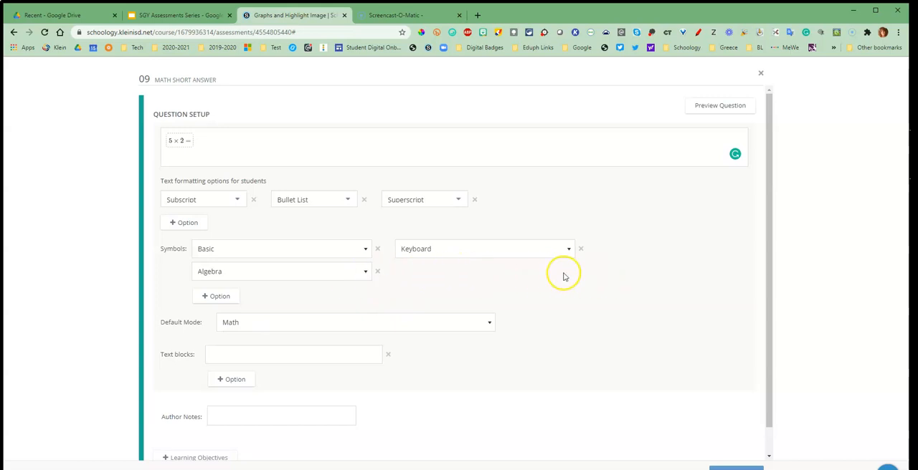
{"action": "mouse_move", "coordinate": [533, 278]}
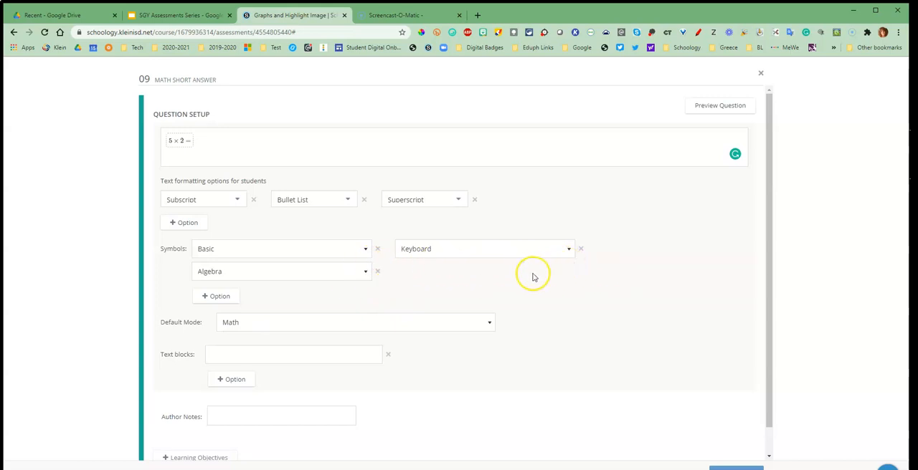
{"action": "mouse_move", "coordinate": [158, 336]}
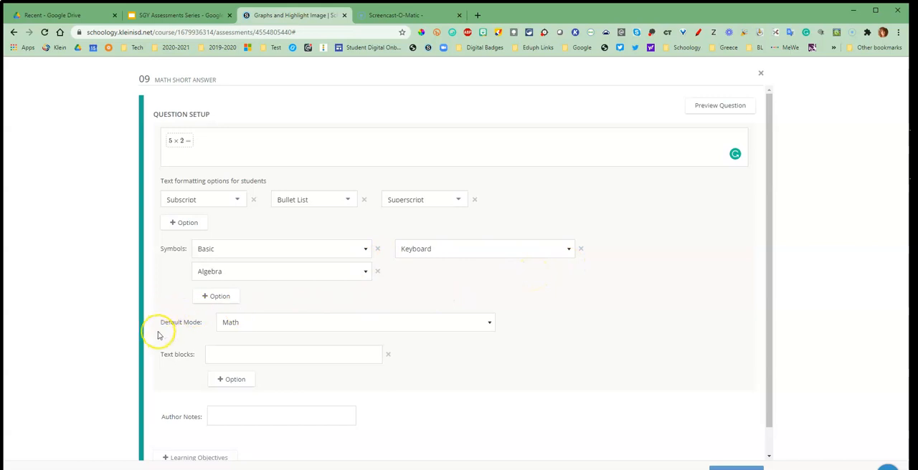
{"action": "mouse_move", "coordinate": [506, 336]}
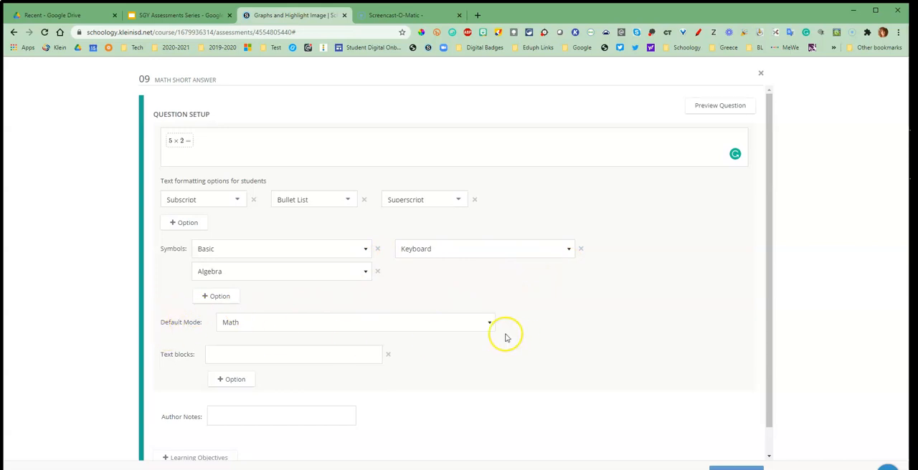
{"action": "left_click", "coordinate": [490, 321]}
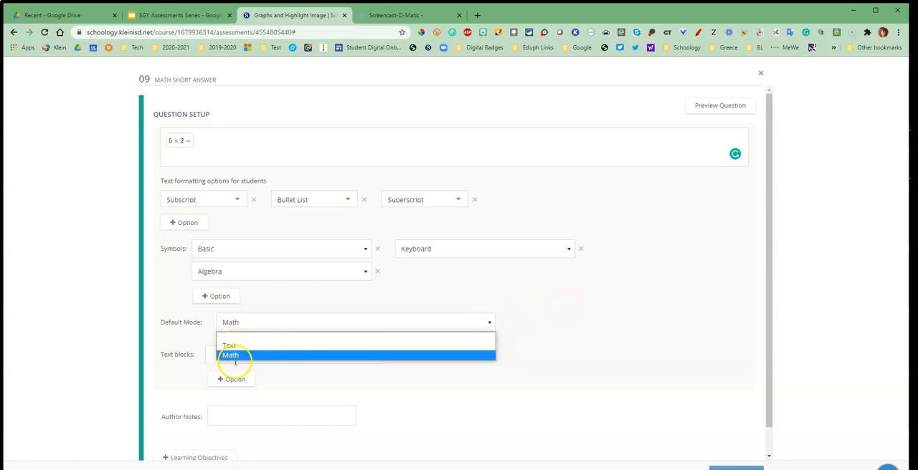
{"action": "left_click", "coordinate": [230, 354]}
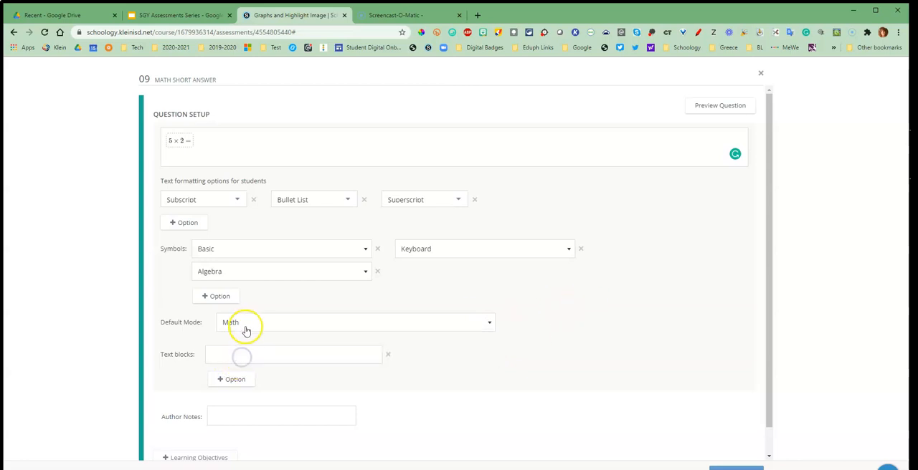
{"action": "mouse_move", "coordinate": [333, 326]}
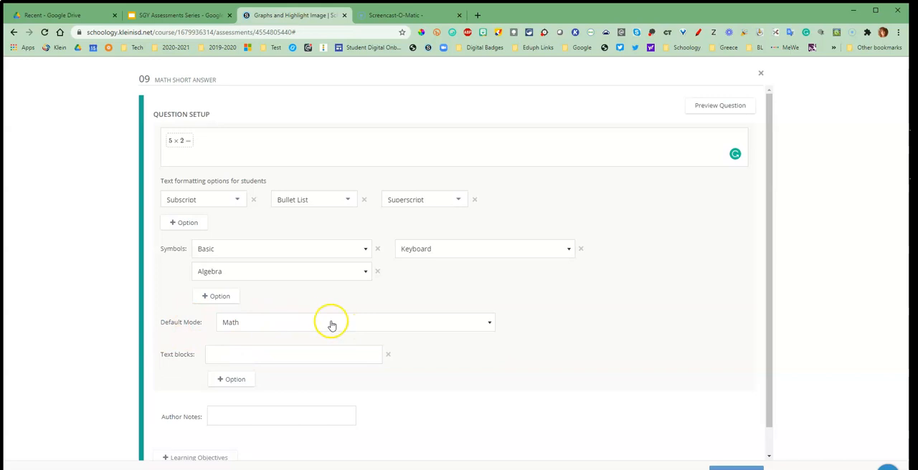
{"action": "mouse_move", "coordinate": [423, 330]}
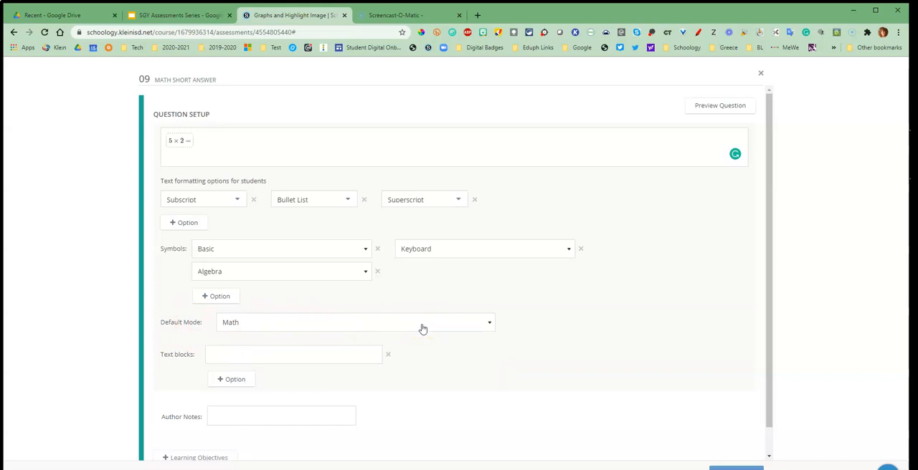
{"action": "mouse_move", "coordinate": [237, 324]}
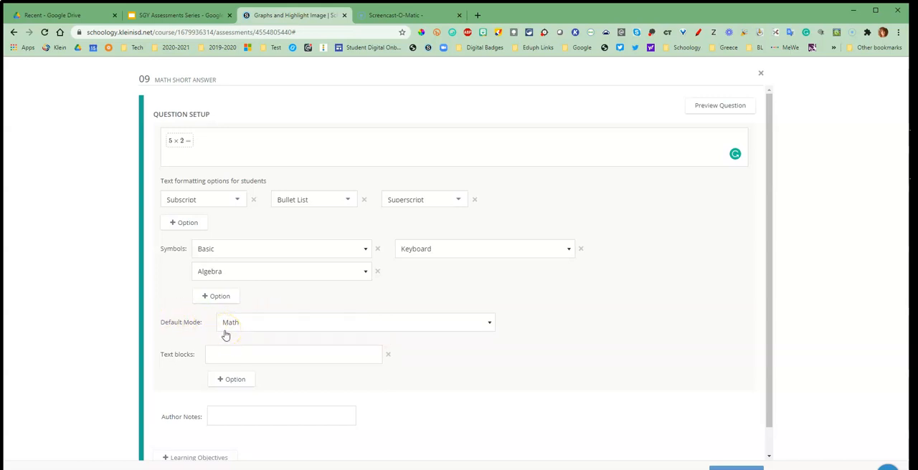
{"action": "mouse_move", "coordinate": [203, 361]}
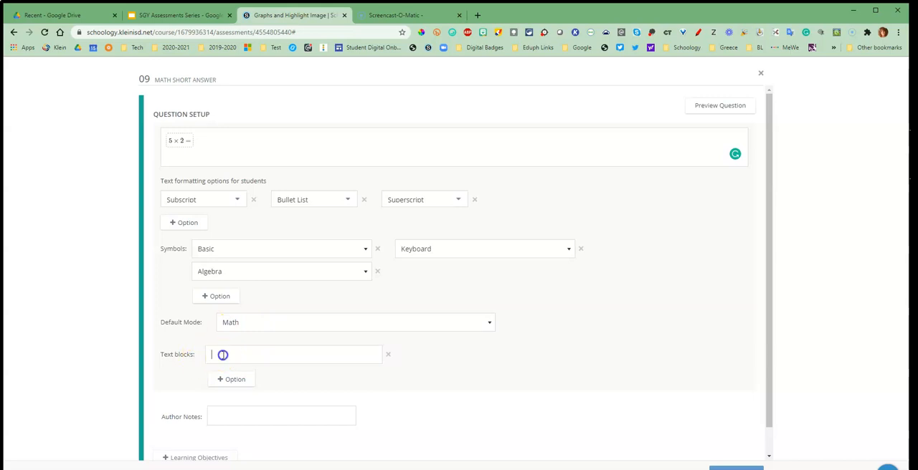
- Enter cm as the first student text block
{"action": "type", "text": "cm"}
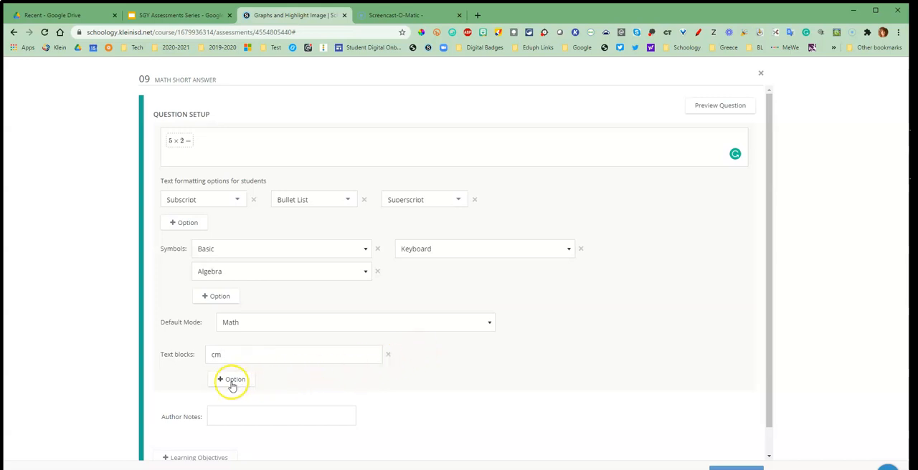
{"action": "mouse_move", "coordinate": [594, 355]}
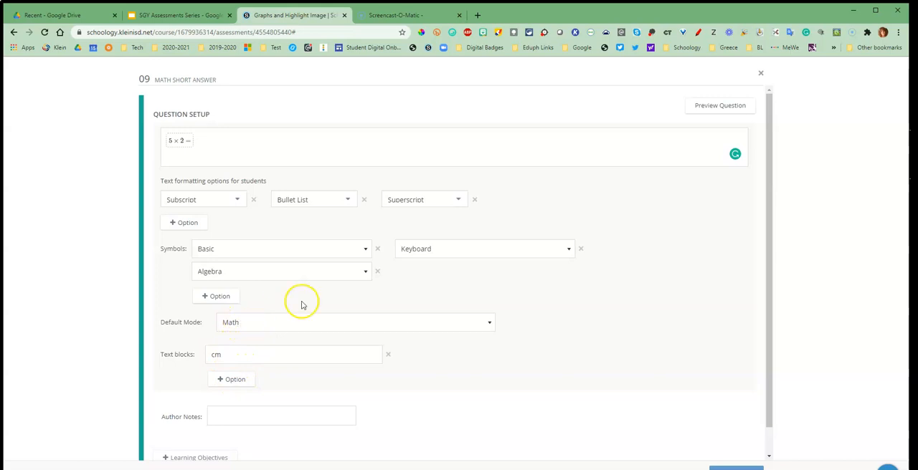
{"action": "mouse_move", "coordinate": [224, 309]}
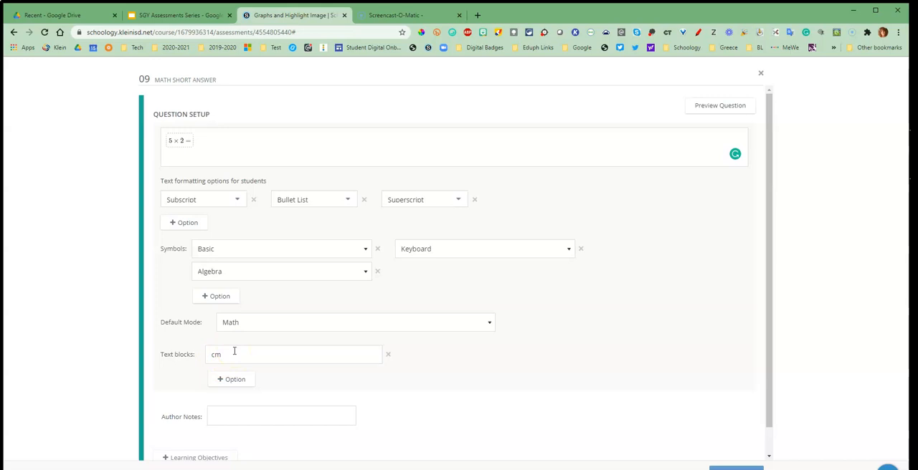
{"action": "mouse_move", "coordinate": [284, 358]}
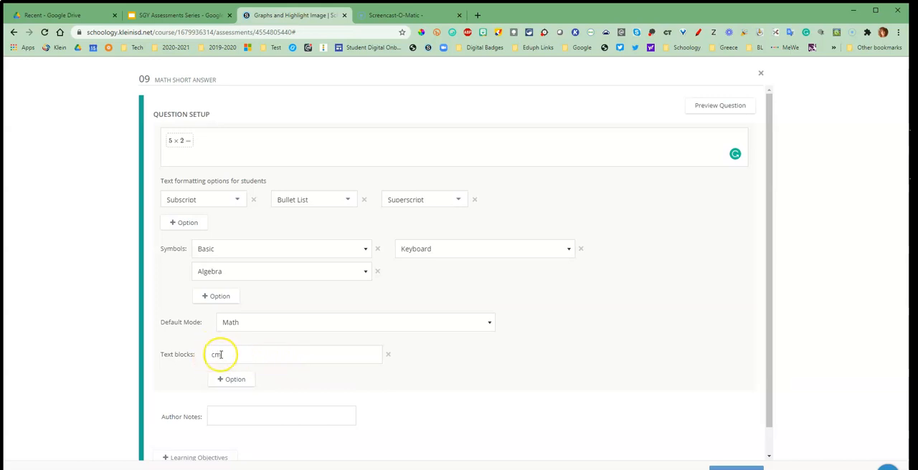
{"action": "mouse_move", "coordinate": [410, 362]}
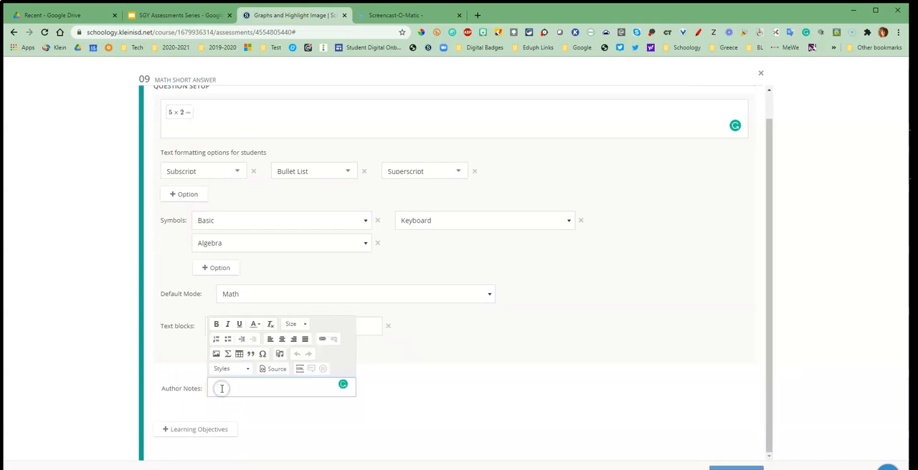
- Enter 10 as the author note and return to the Question Setup area
{"action": "type", "text": "10"}
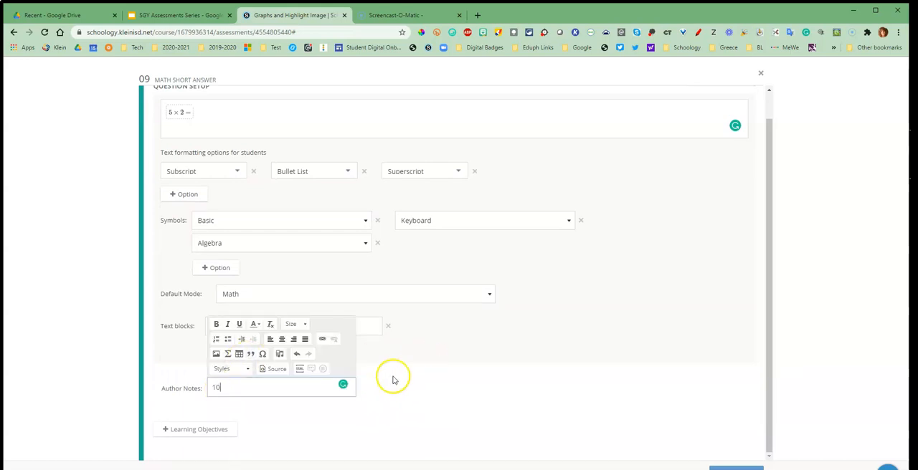
{"action": "mouse_move", "coordinate": [384, 231]}
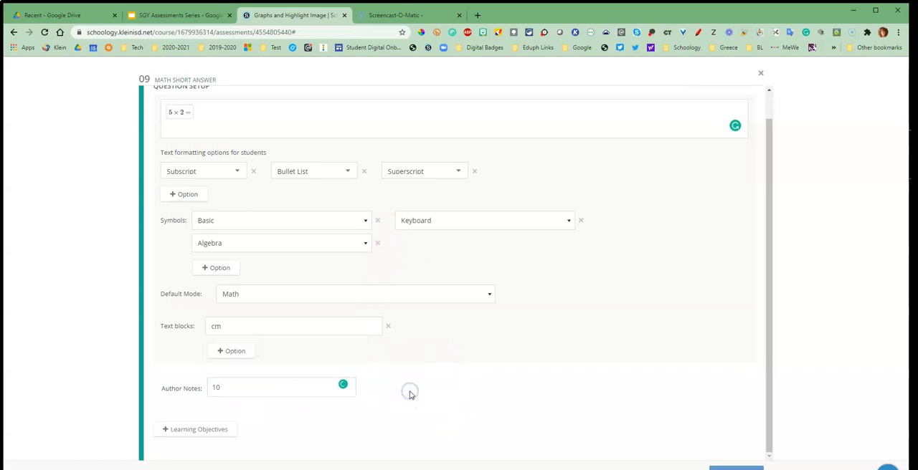
{"action": "mouse_move", "coordinate": [171, 437]}
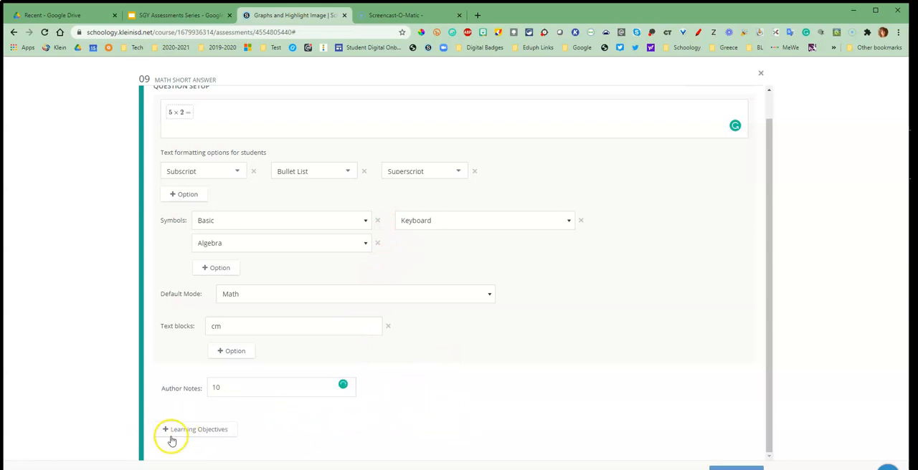
{"action": "mouse_move", "coordinate": [209, 434]}
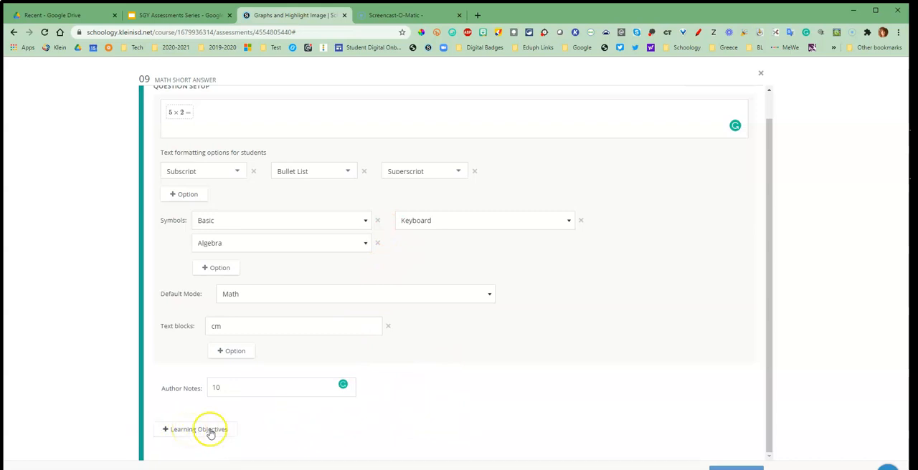
{"action": "scroll", "scroll_direction": "up", "scroll_amount": 3}
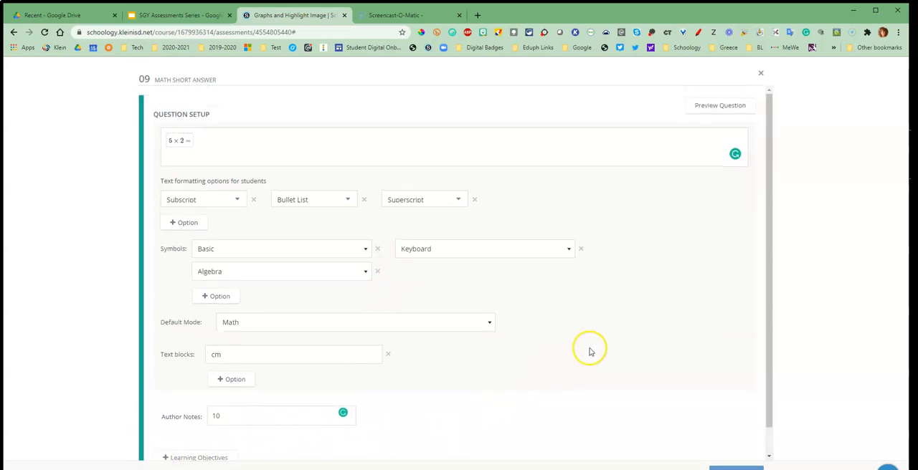
{"action": "mouse_move", "coordinate": [720, 107]}
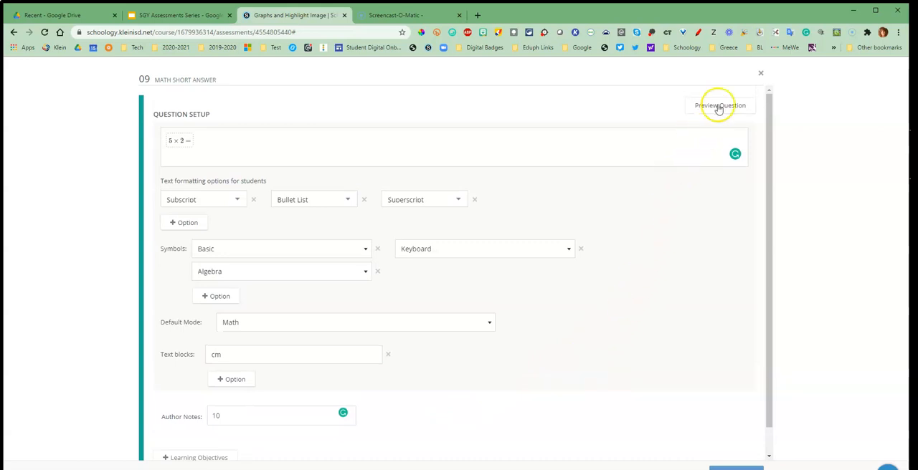
- Preview 5 × 2 = as a student, try Keyboard and Basic symbol pads, and answer 10
{"action": "left_click", "coordinate": [720, 106]}
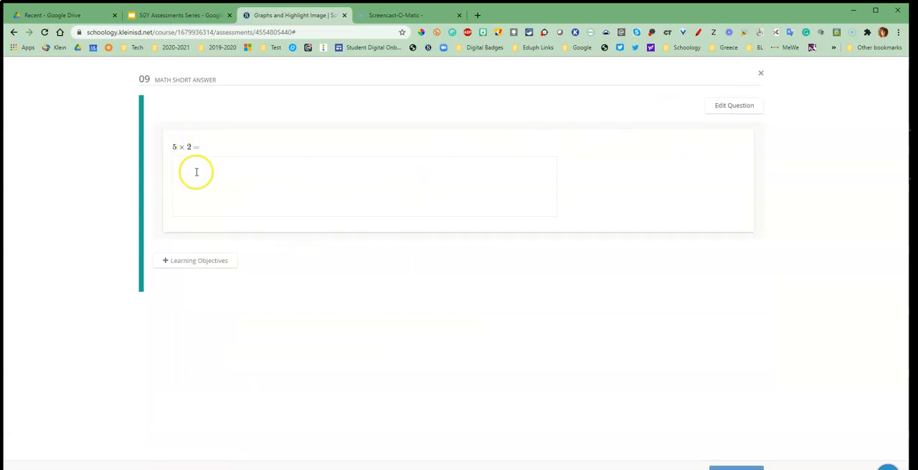
{"action": "mouse_move", "coordinate": [181, 163]}
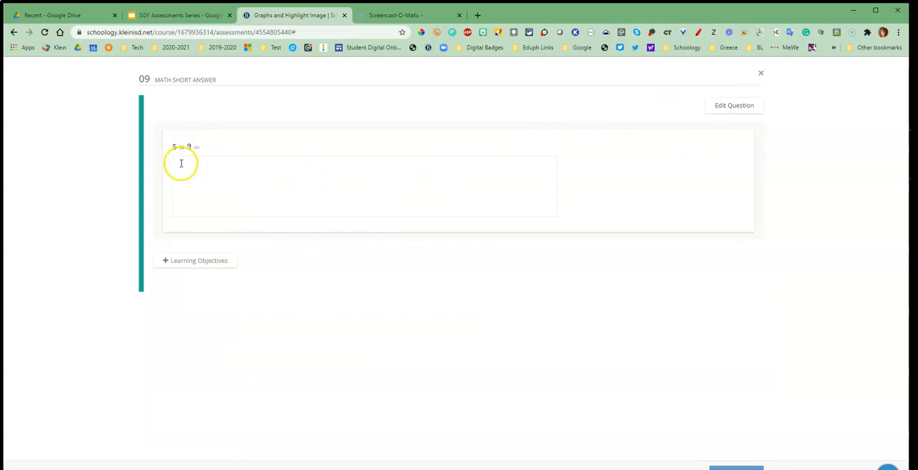
{"action": "left_click", "coordinate": [181, 163]}
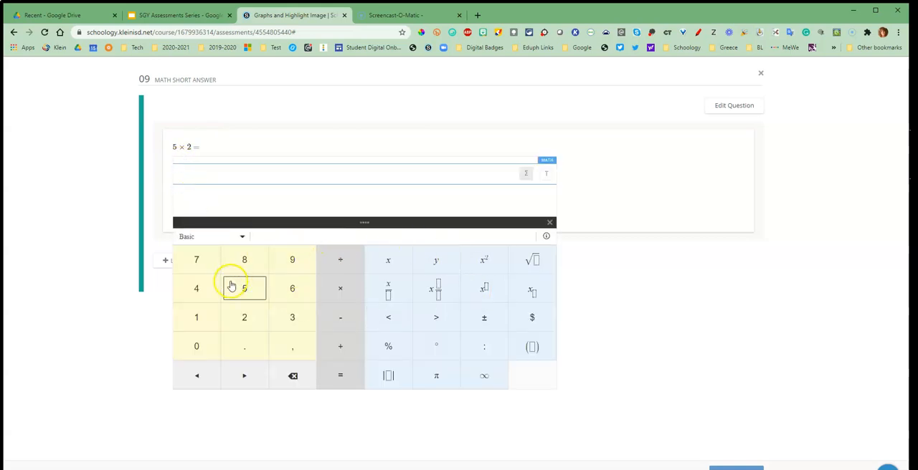
{"action": "mouse_move", "coordinate": [196, 288]}
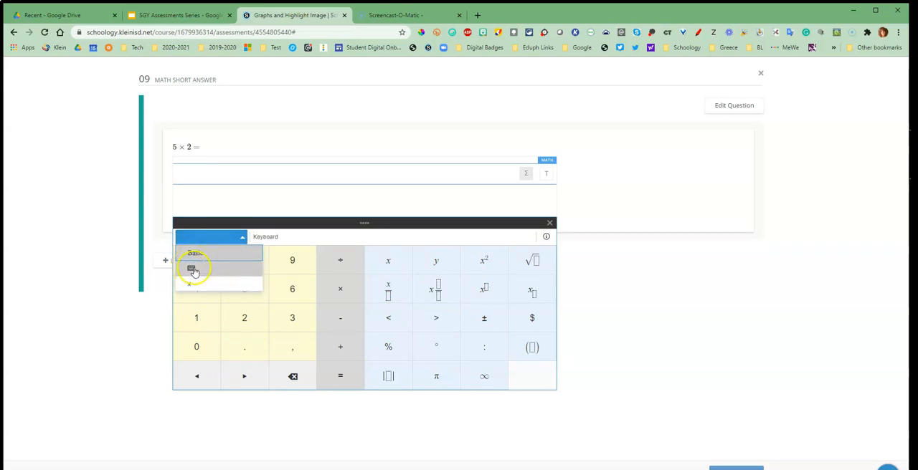
{"action": "left_click", "coordinate": [192, 268]}
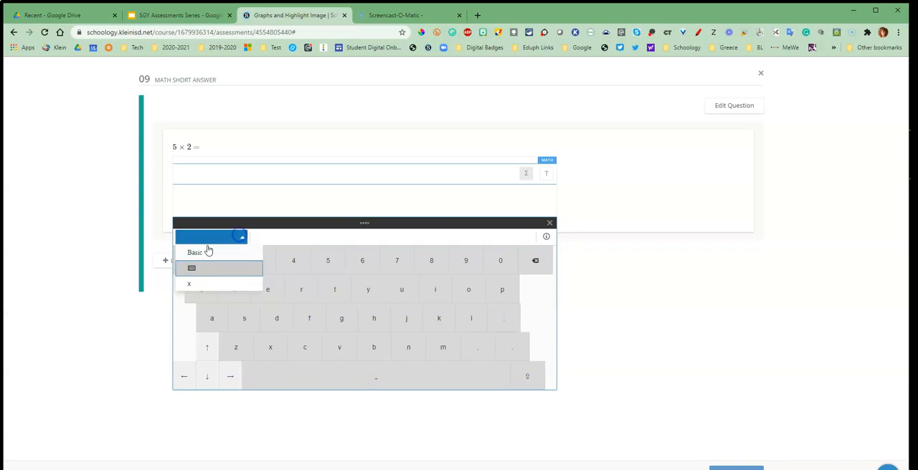
{"action": "left_click", "coordinate": [195, 253]}
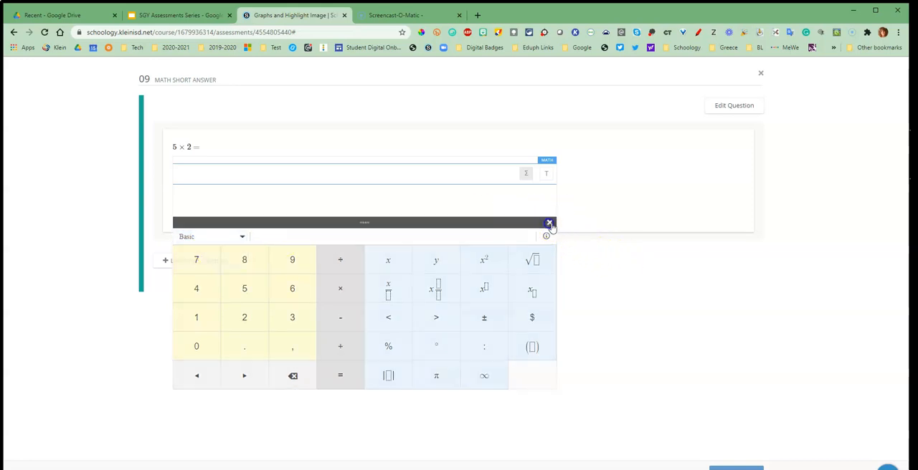
{"action": "left_click", "coordinate": [550, 223]}
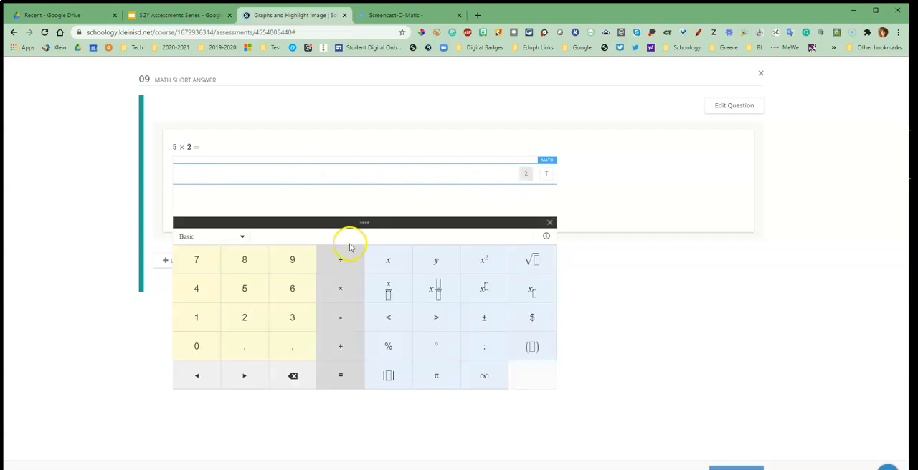
{"action": "left_click", "coordinate": [196, 347]}
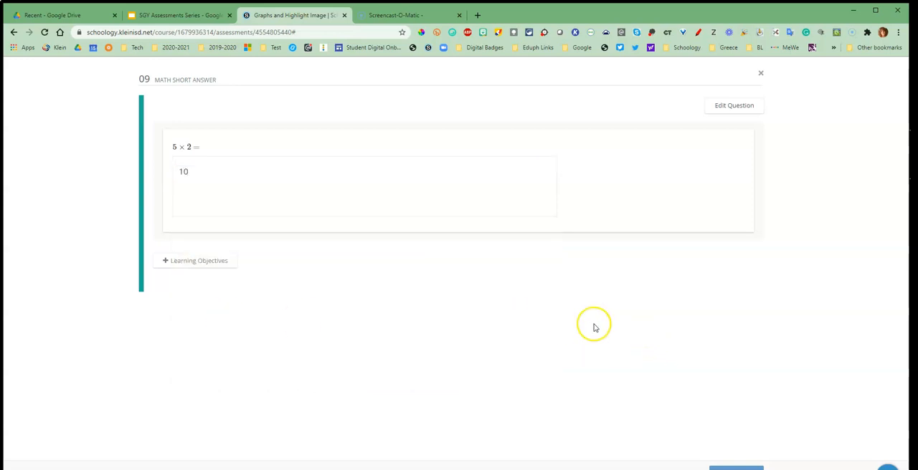
{"action": "mouse_move", "coordinate": [786, 132]}
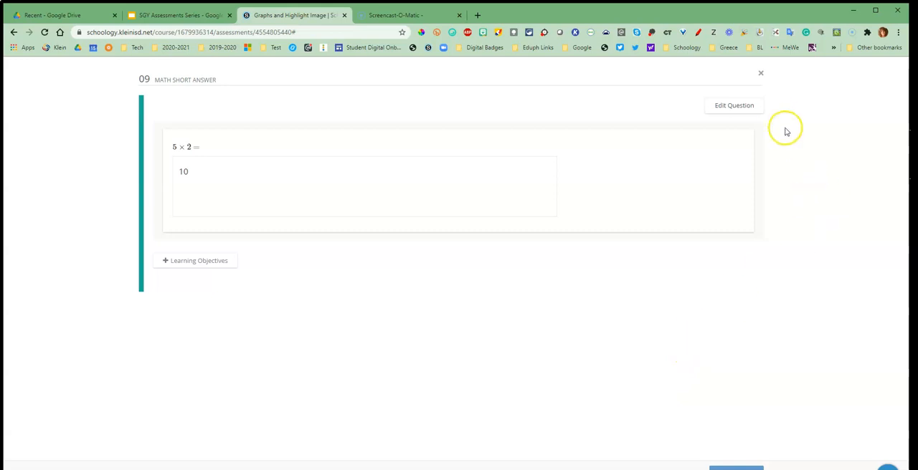
{"action": "mouse_move", "coordinate": [734, 106]}
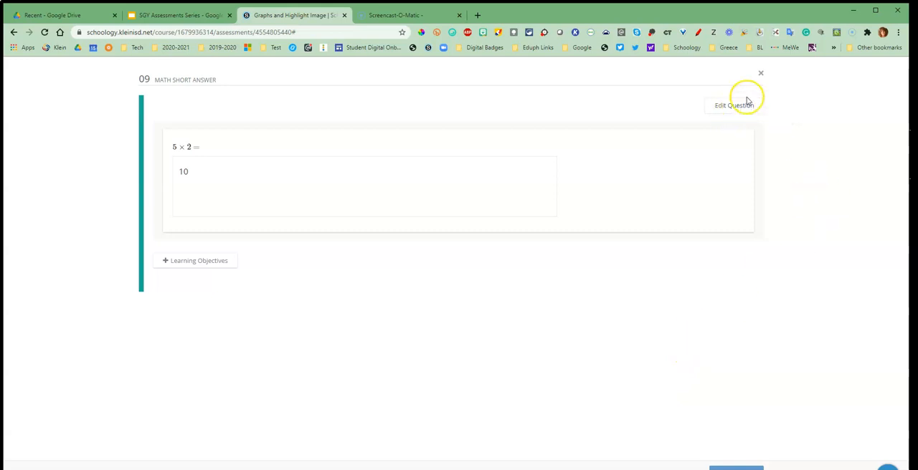
- Return from the student preview to the question's edit setup form
{"action": "left_click", "coordinate": [734, 106]}
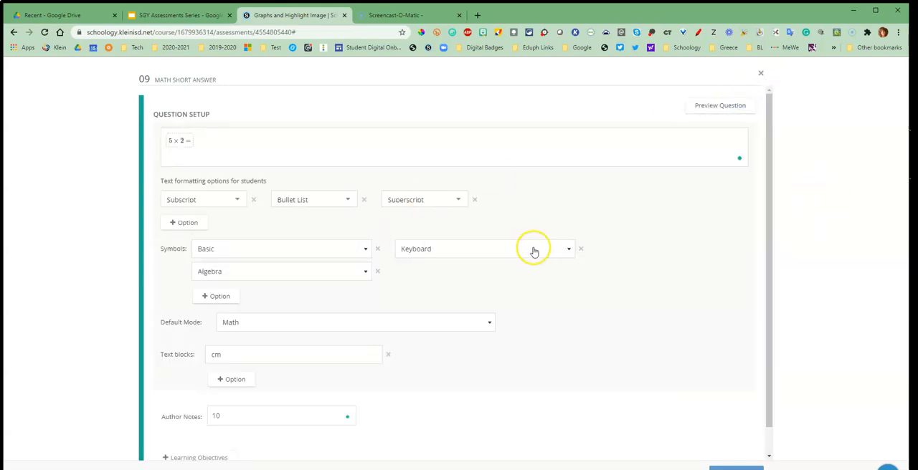
{"action": "mouse_move", "coordinate": [609, 250]}
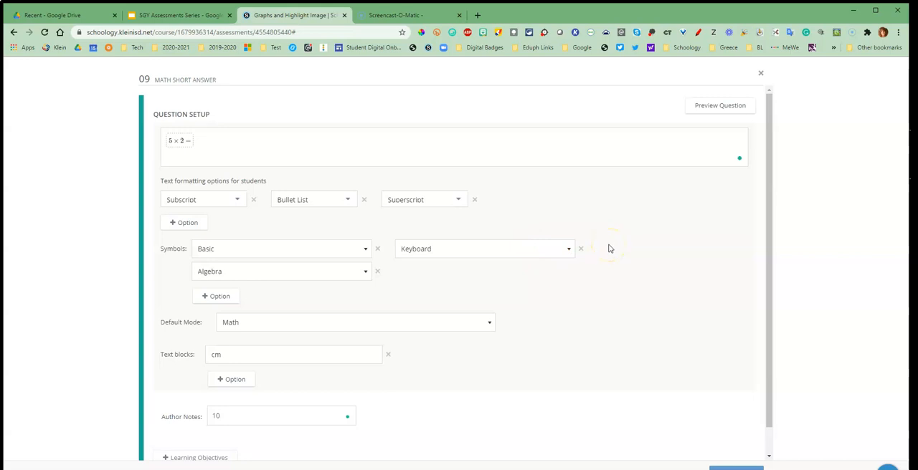
{"action": "mouse_move", "coordinate": [400, 416]}
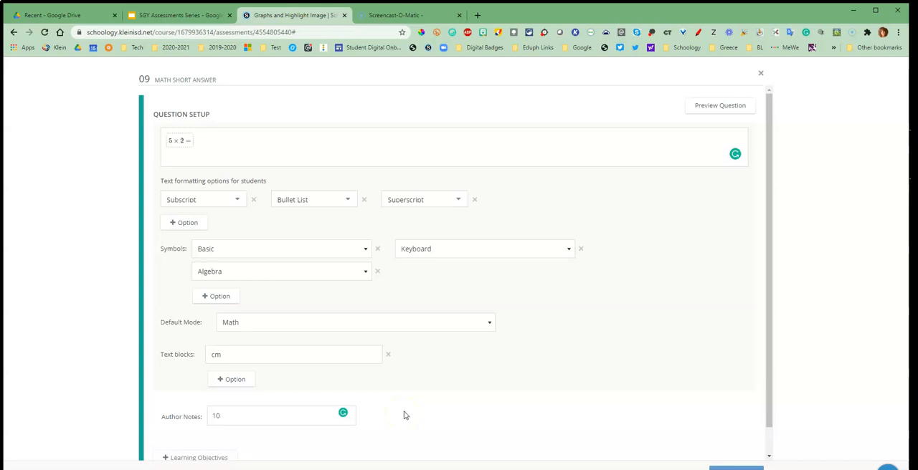
{"action": "mouse_move", "coordinate": [410, 407]}
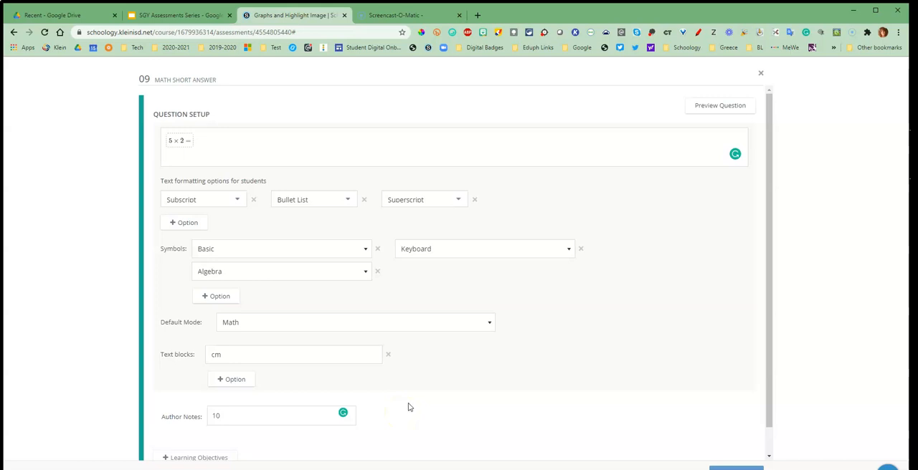
{"action": "mouse_move", "coordinate": [459, 384]}
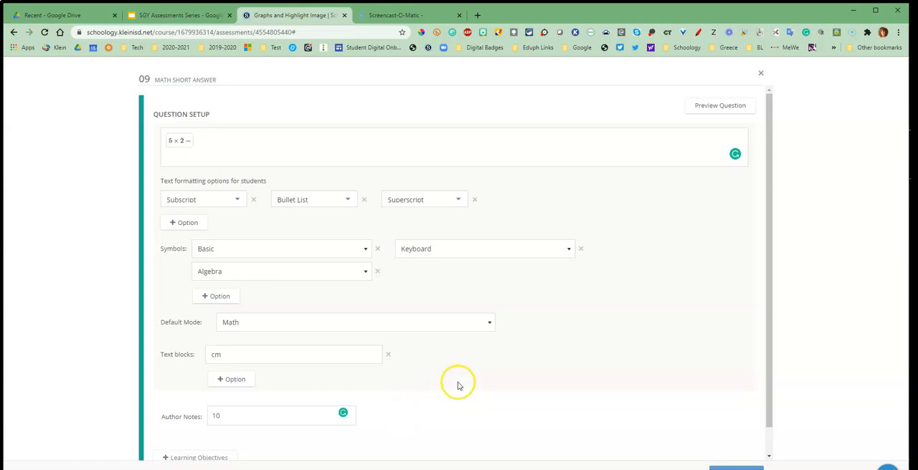